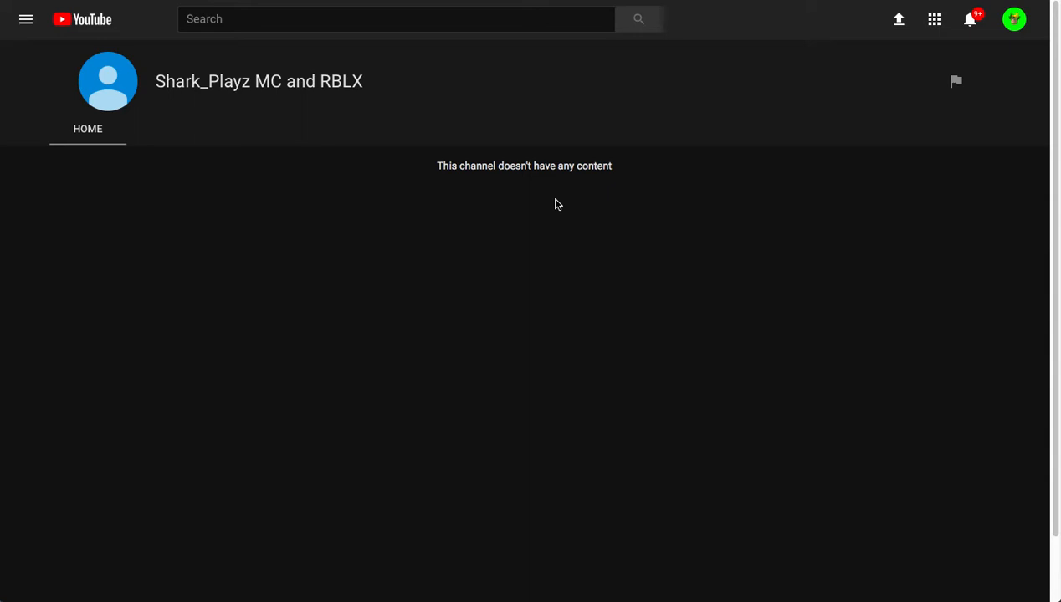
mouse_move(515, 199)
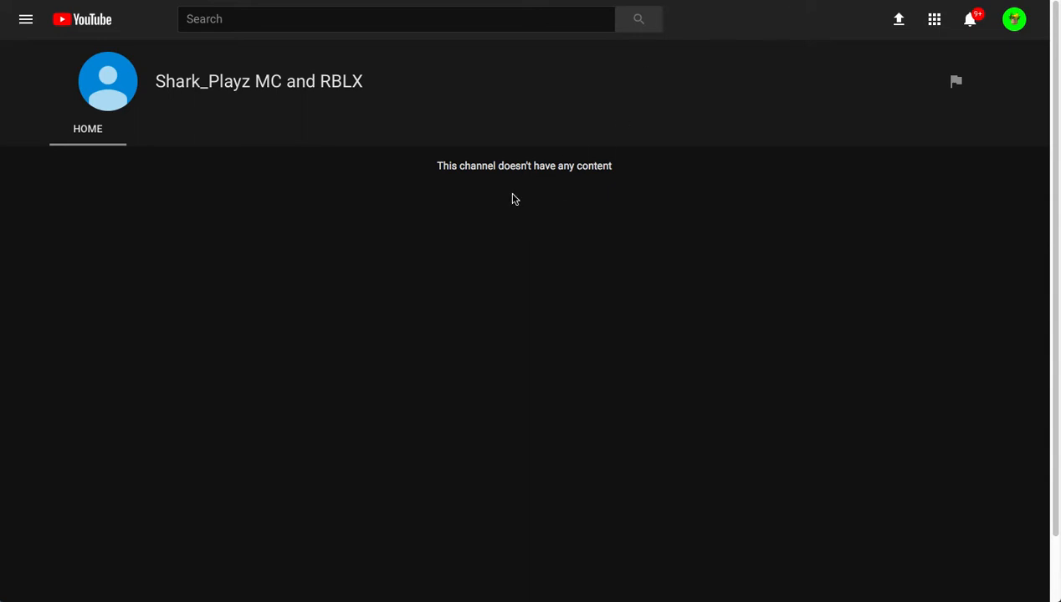
mouse_move(482, 178)
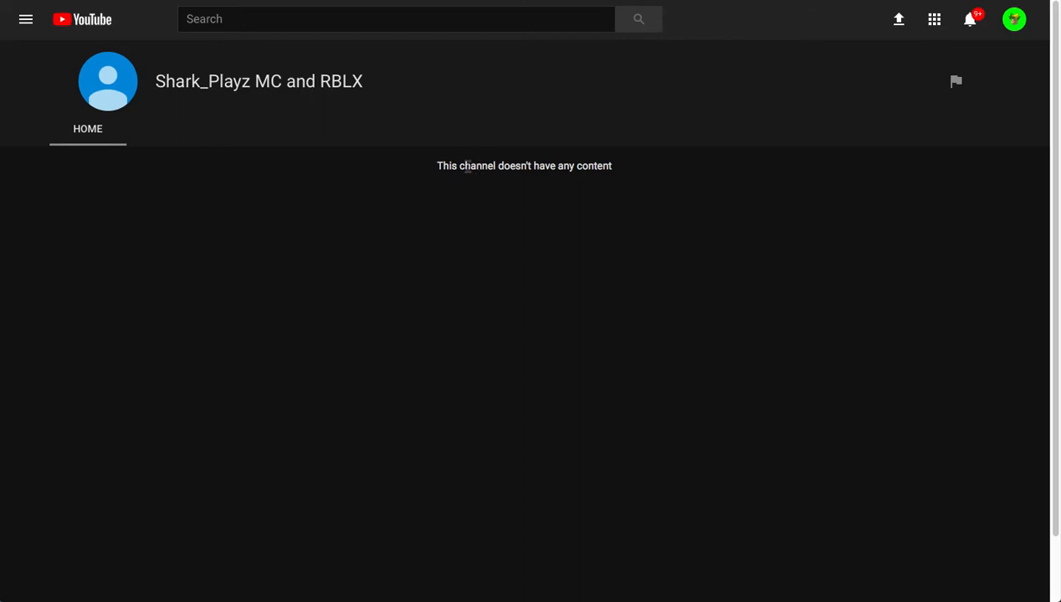
mouse_move(628, 122)
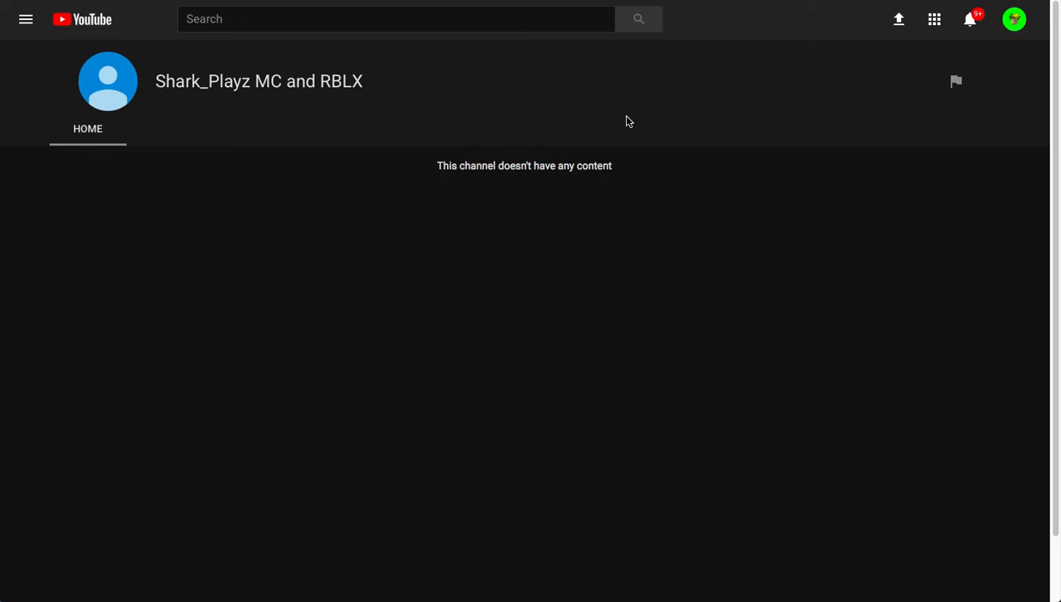
mouse_move(968, 3)
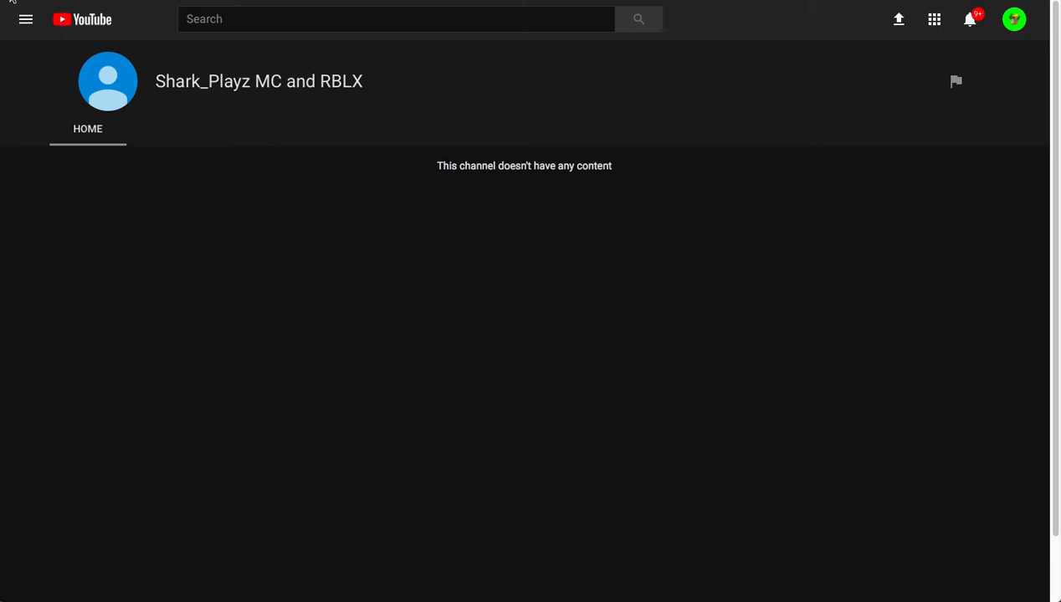
mouse_move(361, 131)
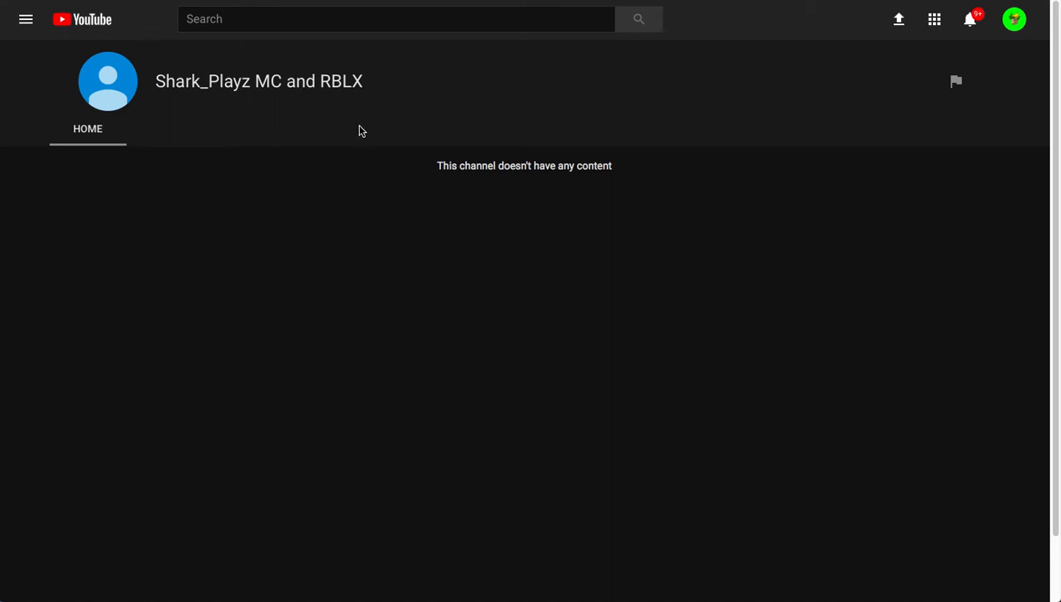